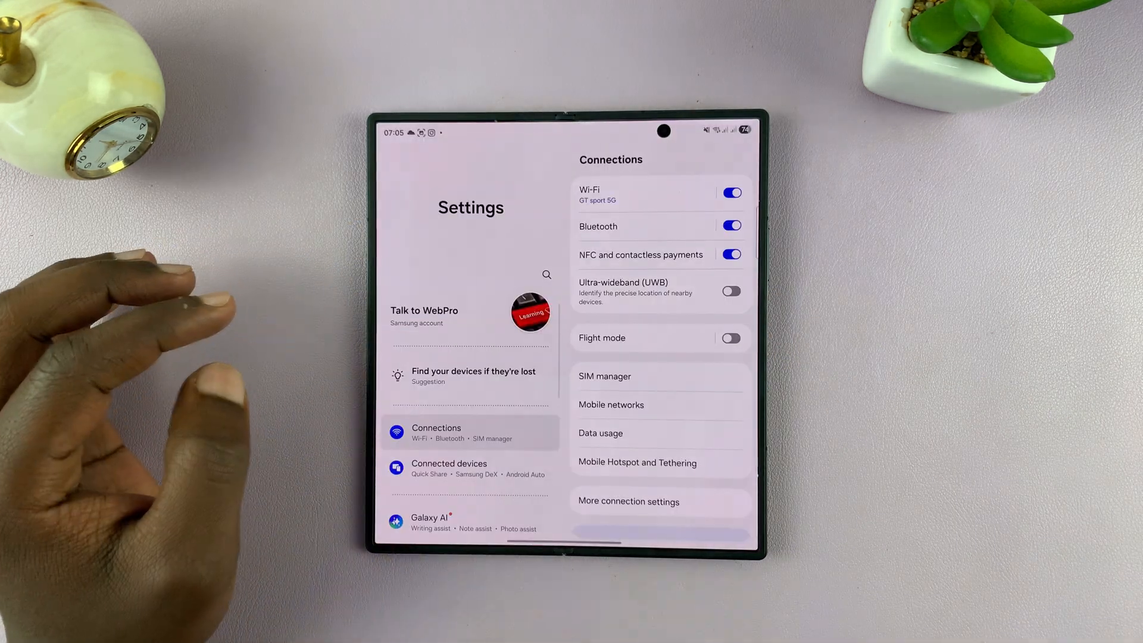
Step: Reach Wallpaper and style from the Settings list
scroll(down, 3)
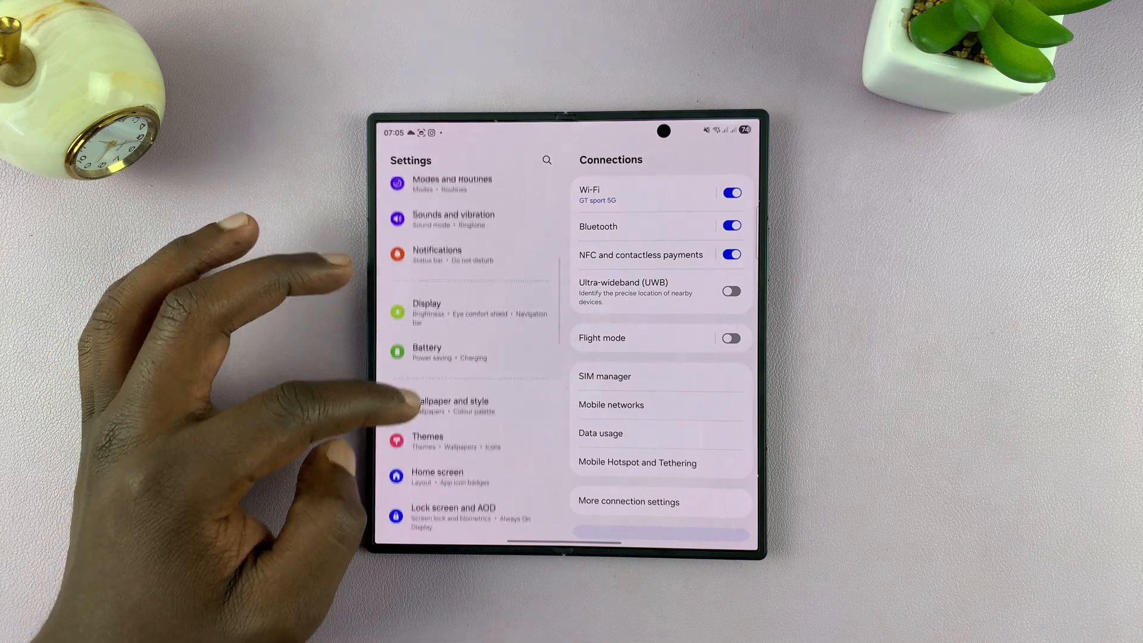
scroll(down, 3)
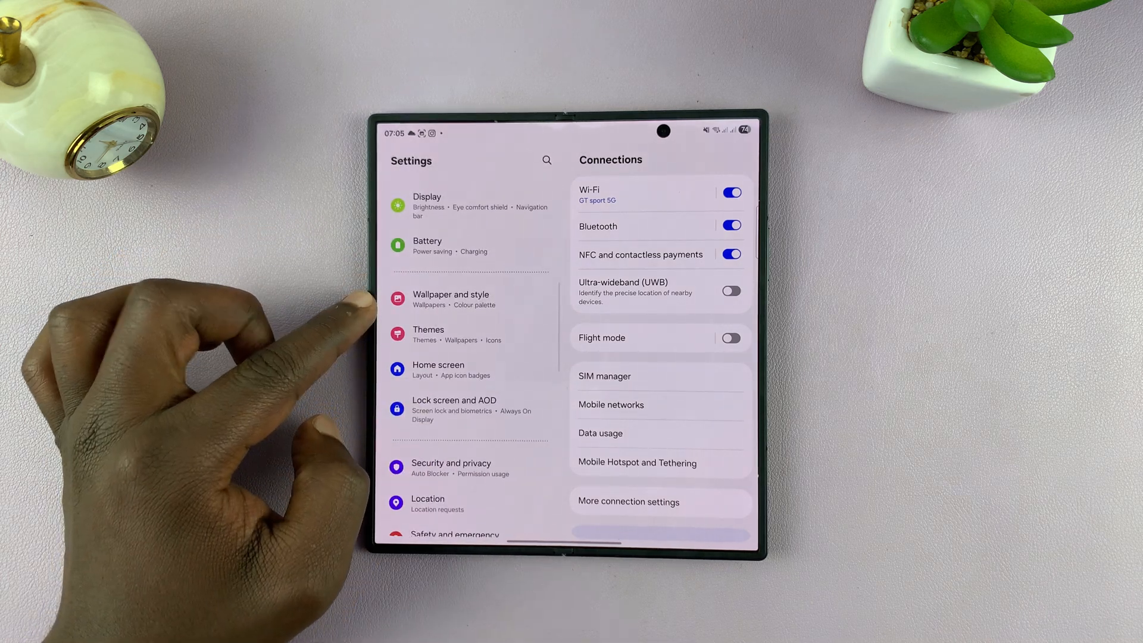
click(450, 299)
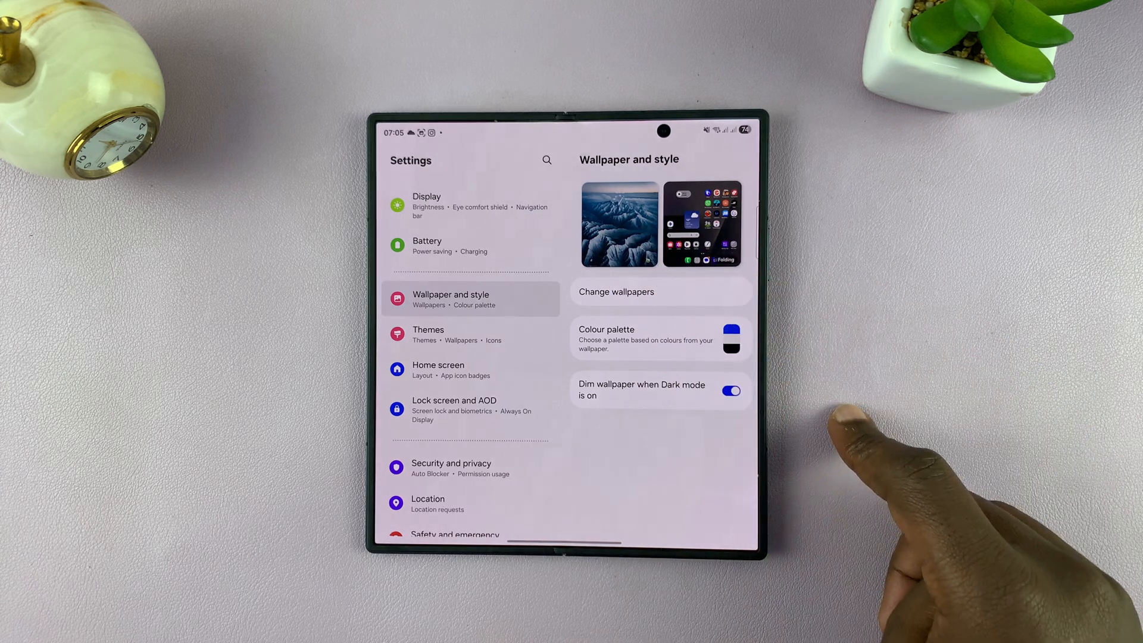
Step: Go into Change wallpapers and reach the Create with AI Generative creator
click(616, 292)
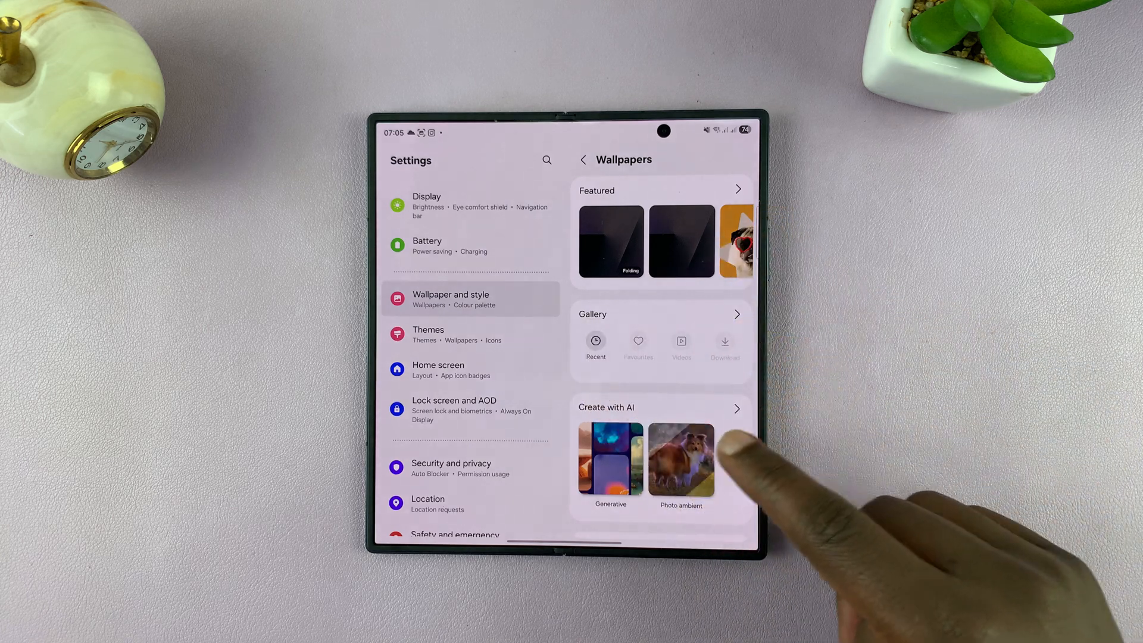
scroll(down, 3)
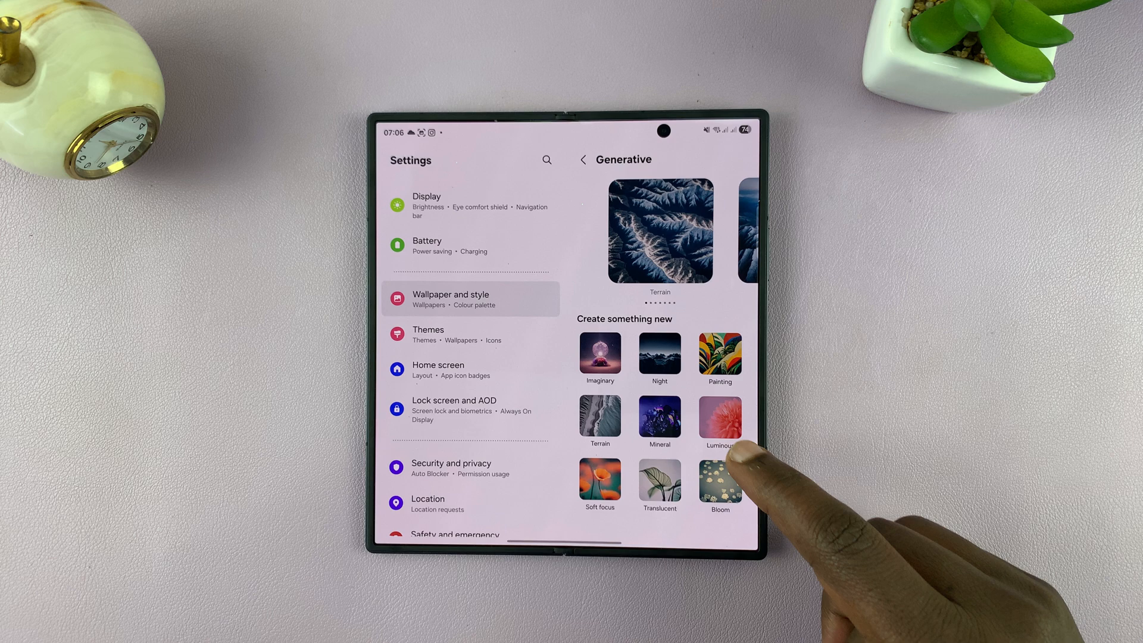
Step: Start a Mineral AI wallpaper and bring up the mineral choices for galena
click(658, 419)
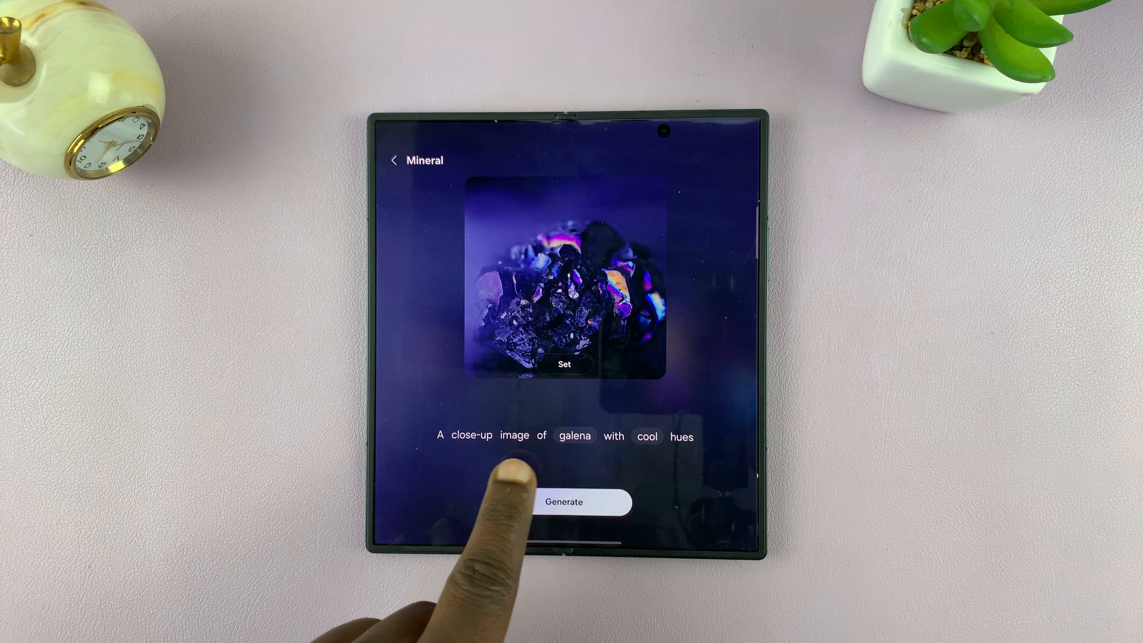
click(563, 502)
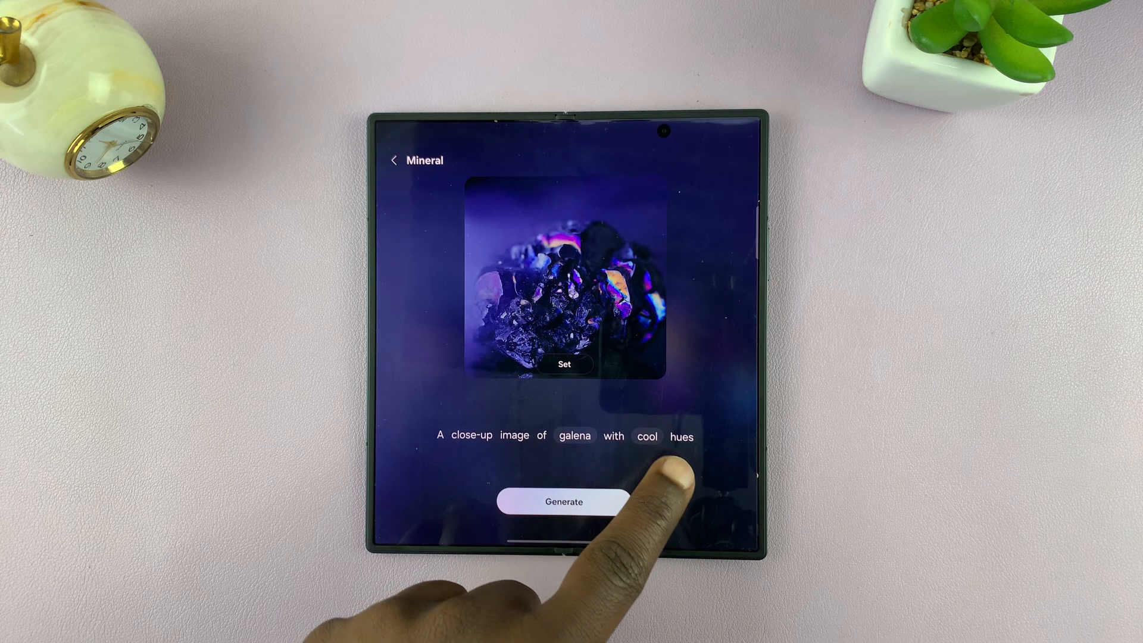
click(563, 501)
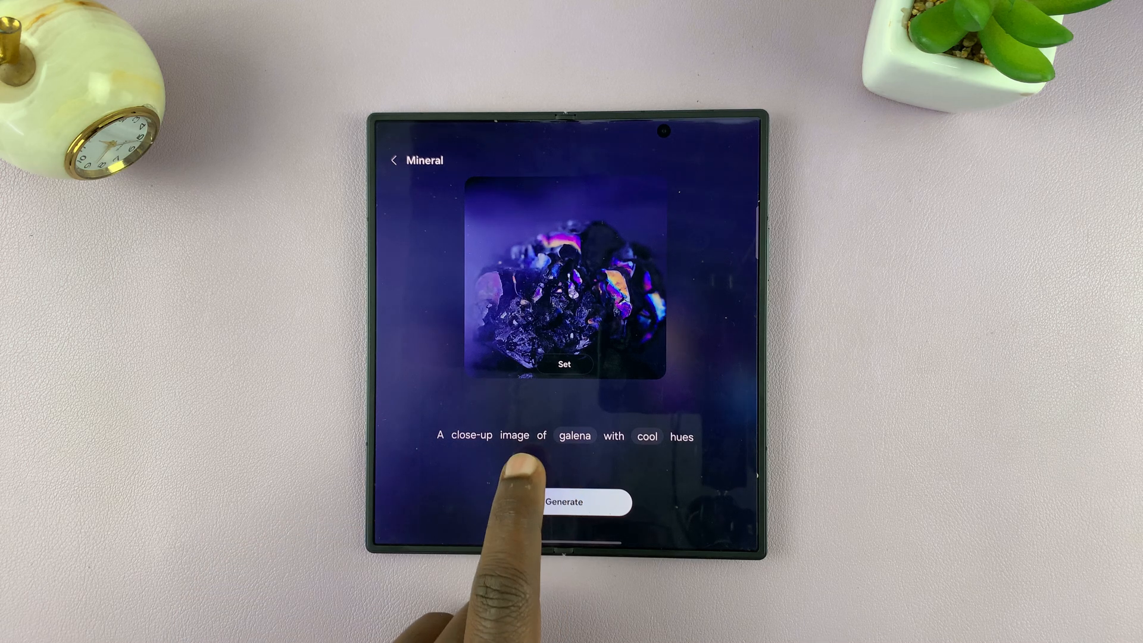
click(574, 435)
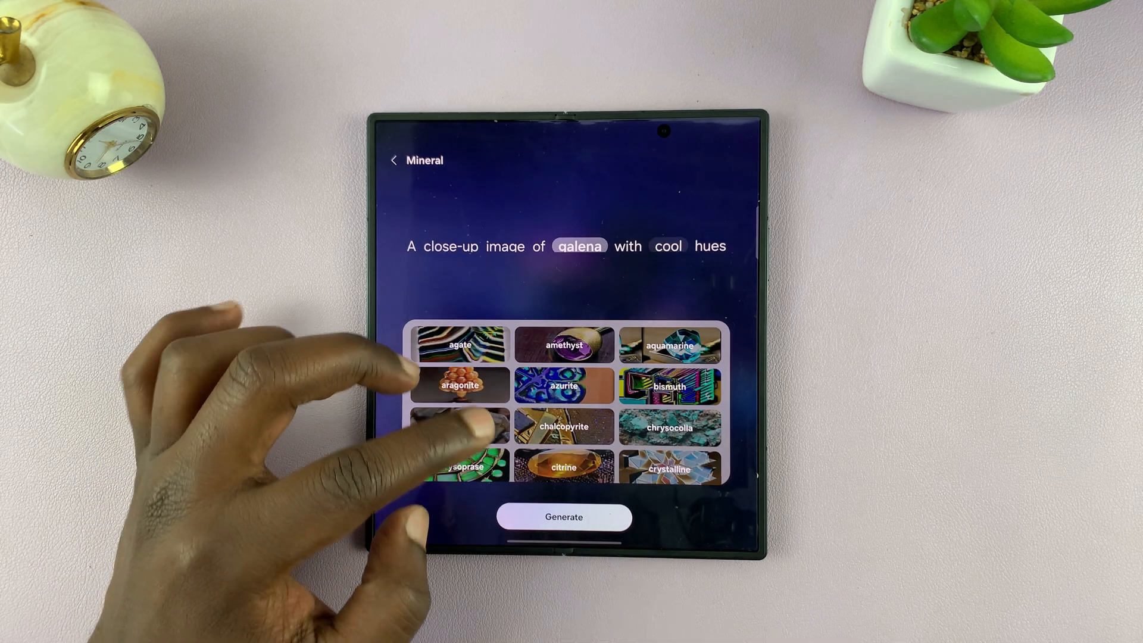
Step: Swap galena for crystalline, generate images, and bring up the hue colour choices
scroll(down, 3)
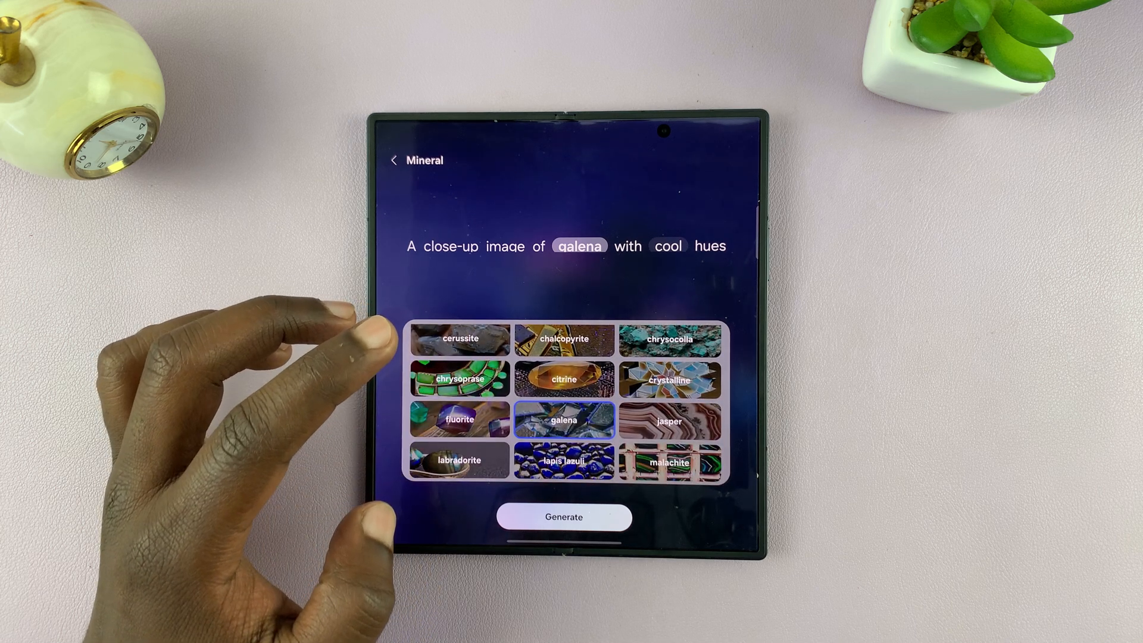
click(667, 380)
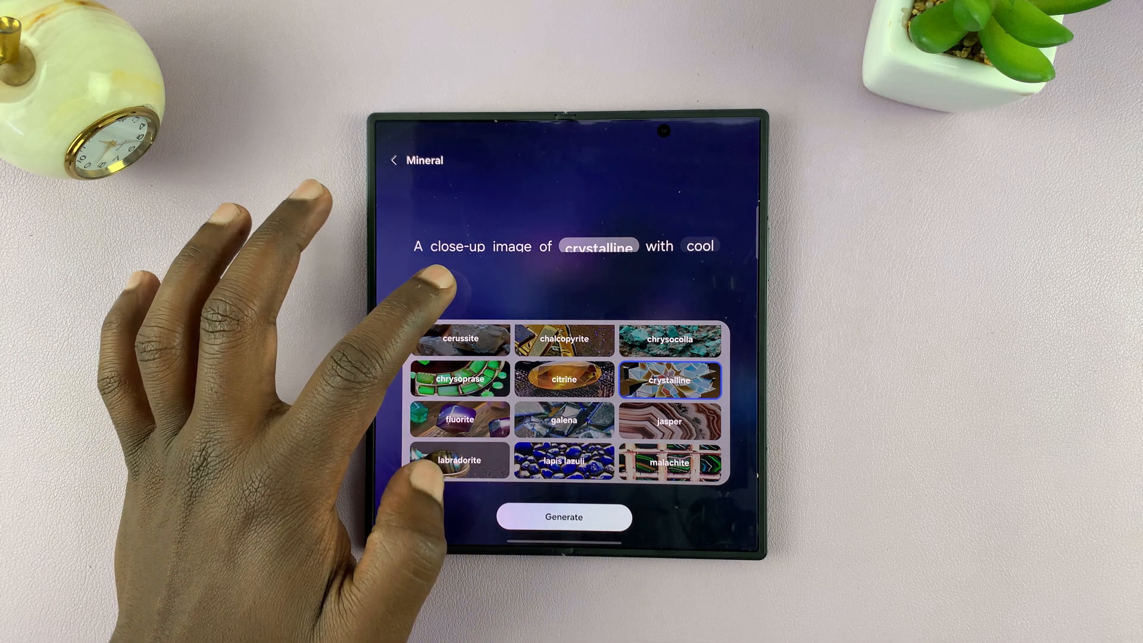
click(563, 517)
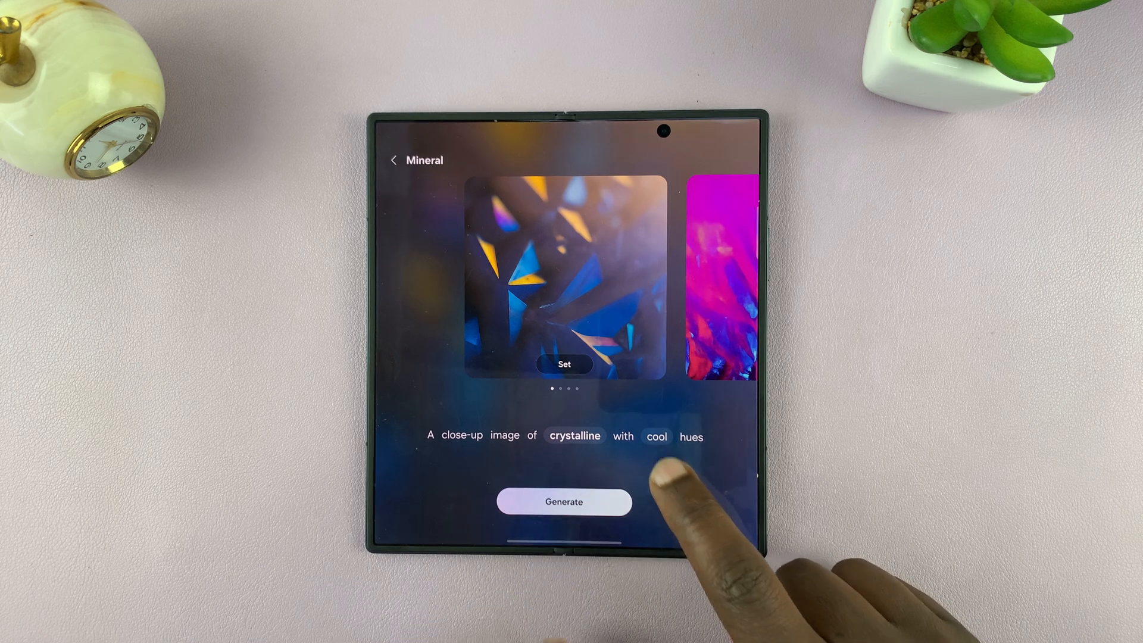
click(656, 436)
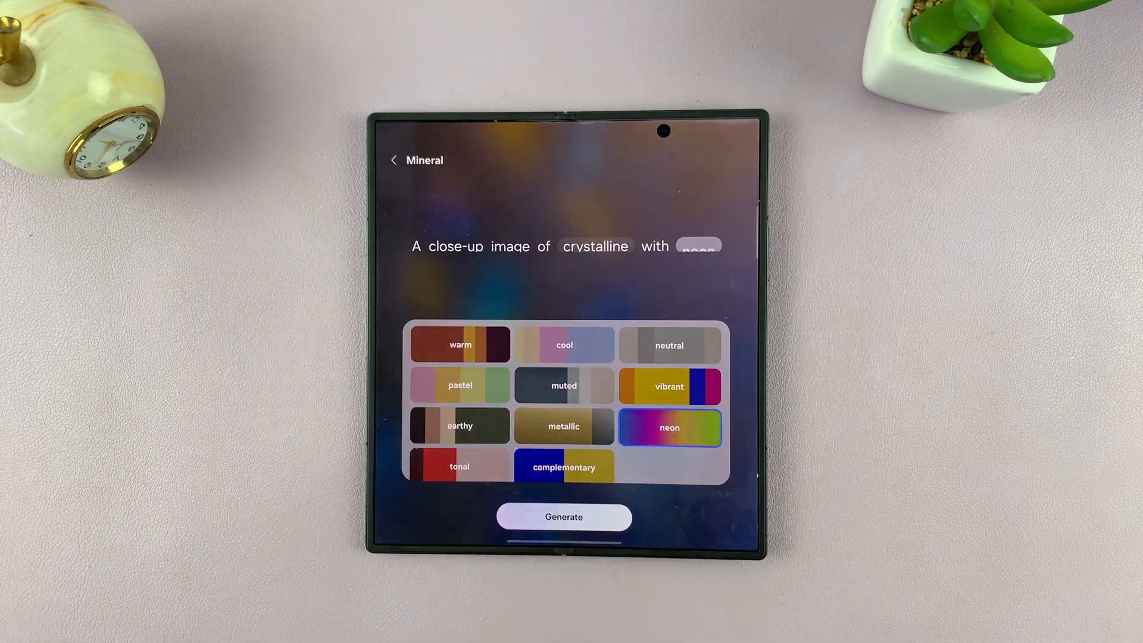
Step: Choose neon hues so the prompt reads crystalline with neon
click(563, 516)
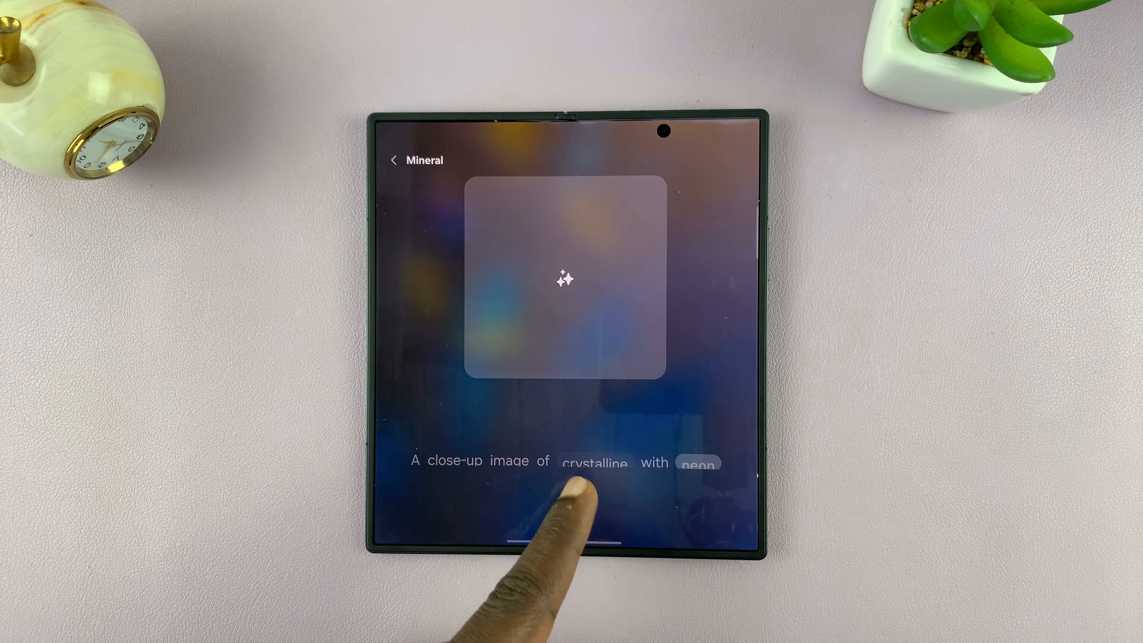
mouse_move(663, 495)
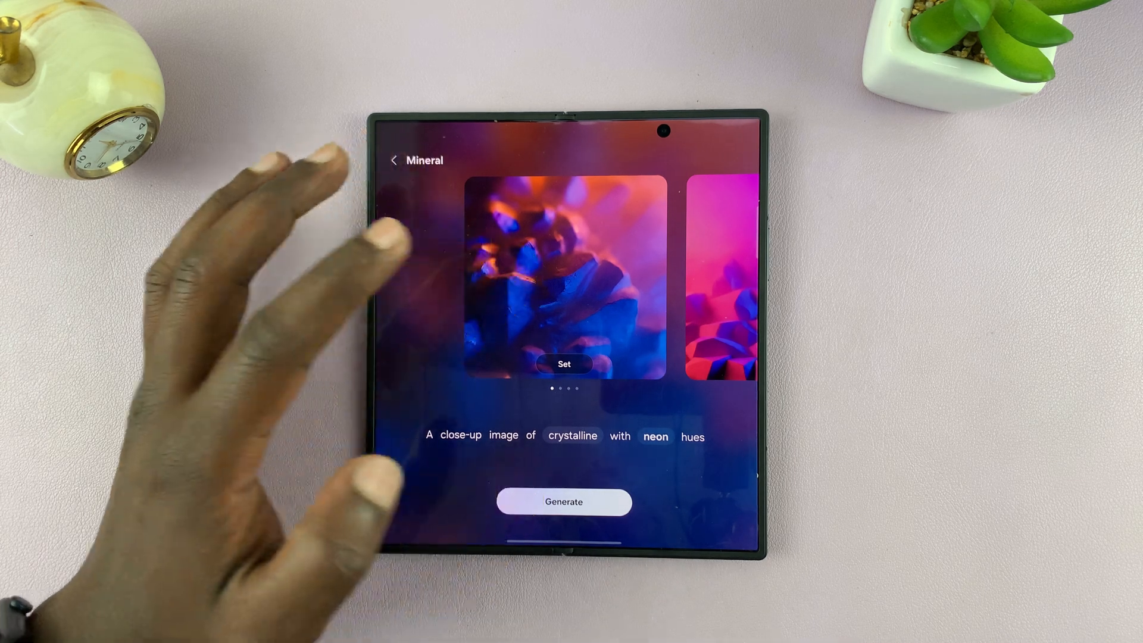
Step: Set the neon crystal image as wallpaper for the home screen only, lock screen excluded
click(564, 364)
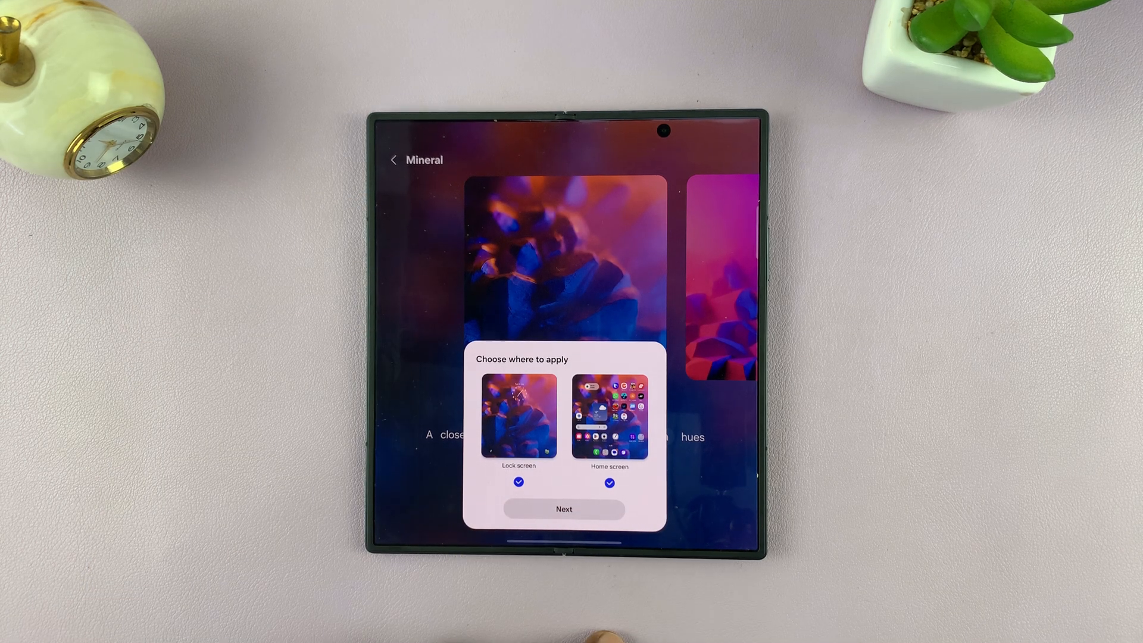
click(518, 482)
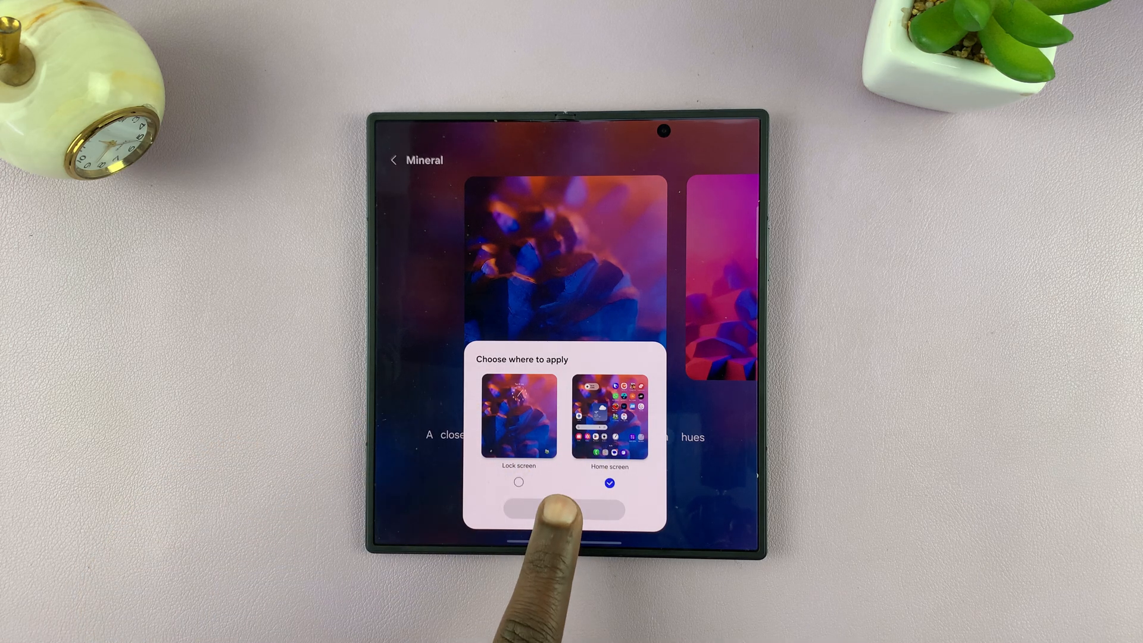
click(563, 503)
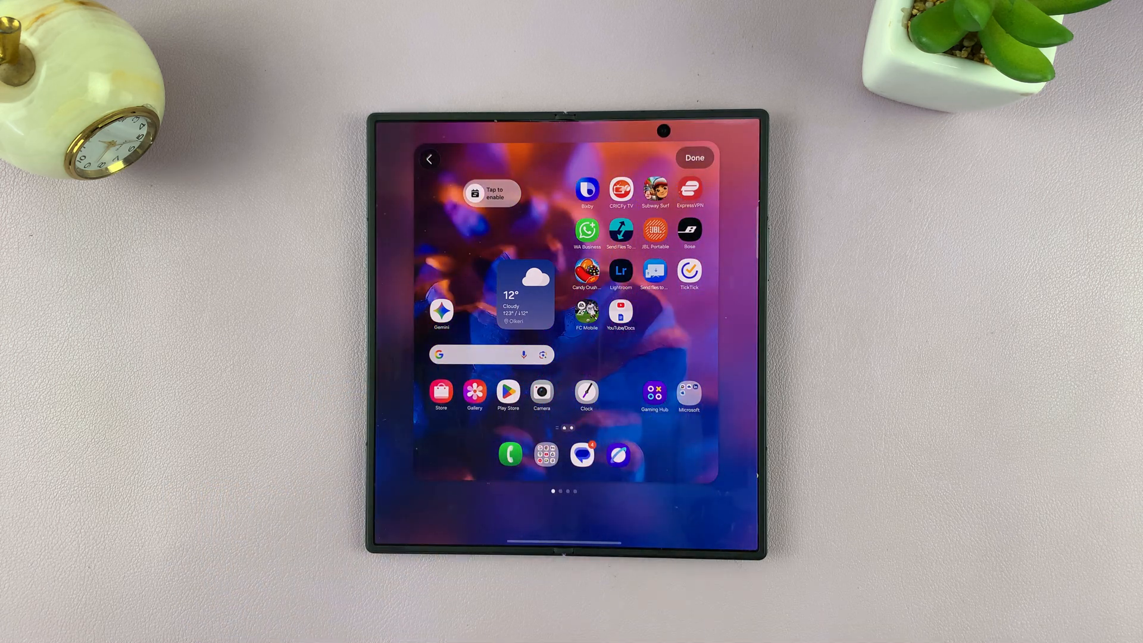
Step: Apply the neon crystalline wallpaper and return home to view it
click(693, 158)
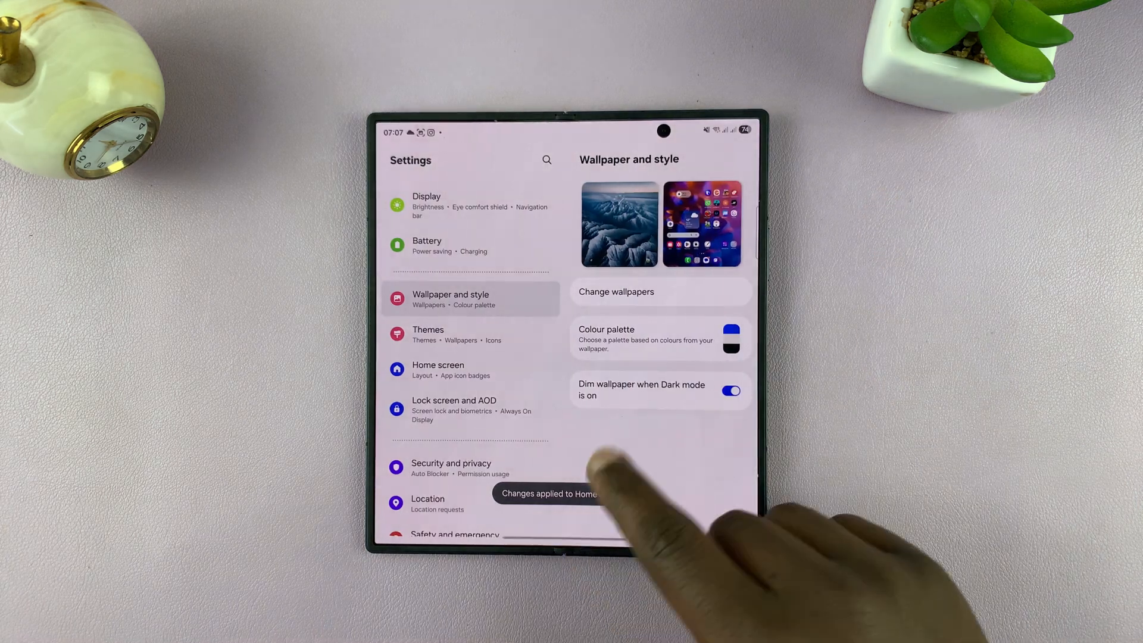
key(home)
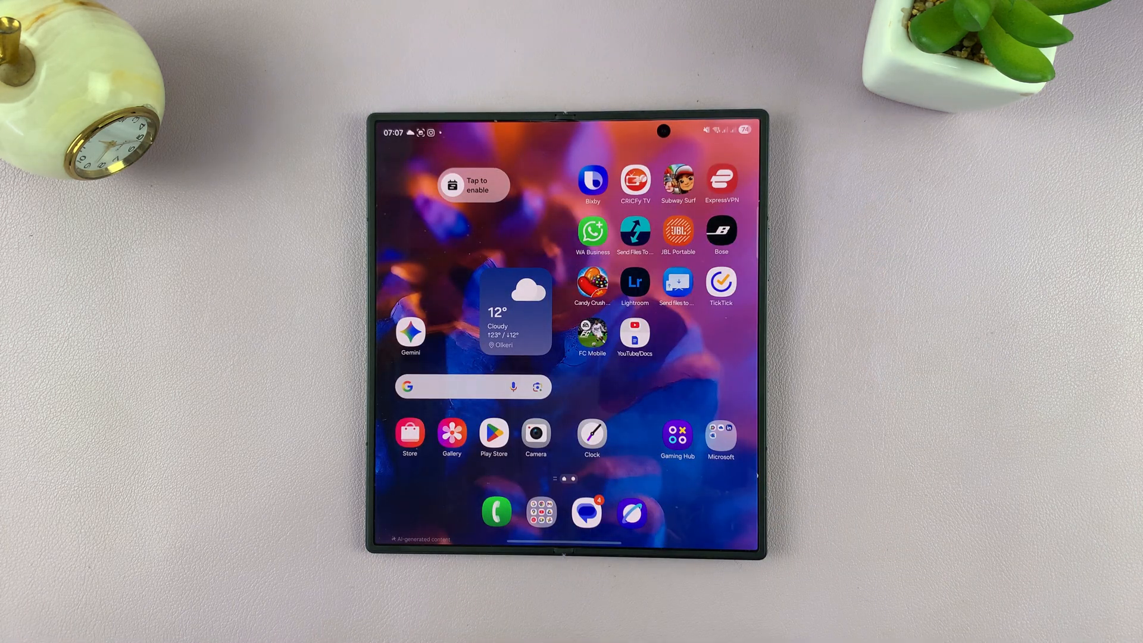